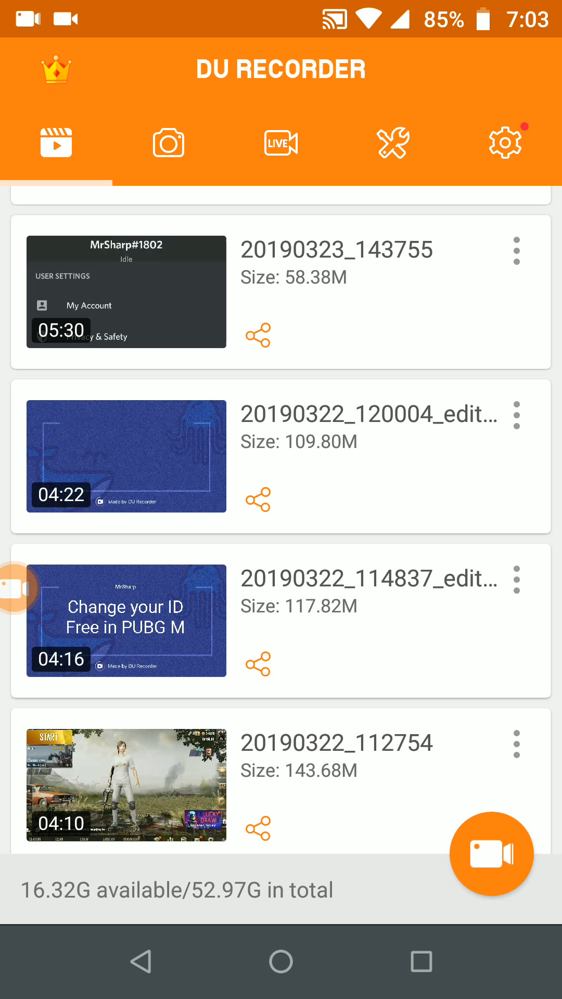
Step: Scroll down the saved recordings list while bringing up the floating bubble's shortcuts
{"action": "scroll", "scroll_direction": "down", "scroll_amount": 3}
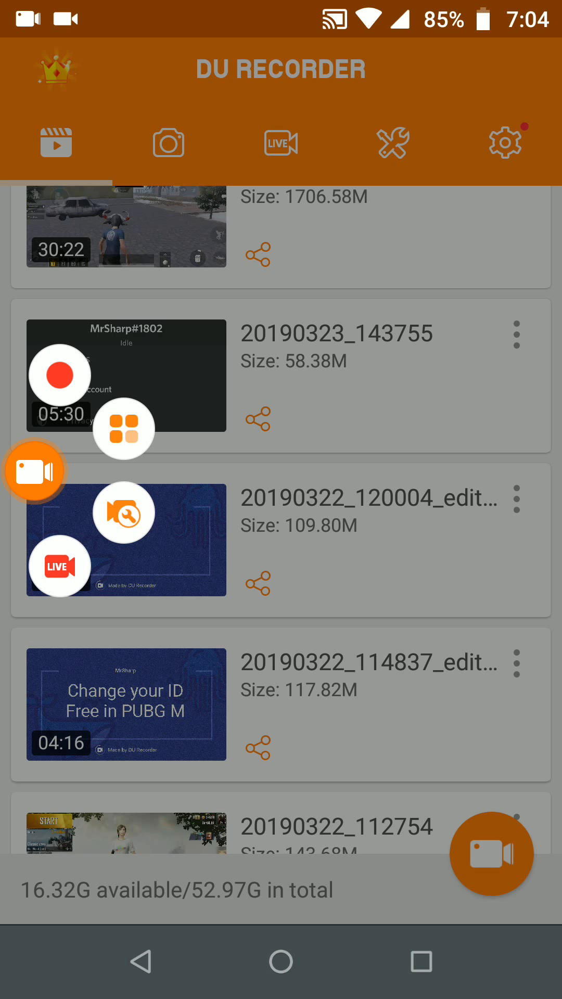
Step: Expand and collapse the floating bubble several times, docking it on the right edge
{"action": "left_click", "coordinate": [35, 471]}
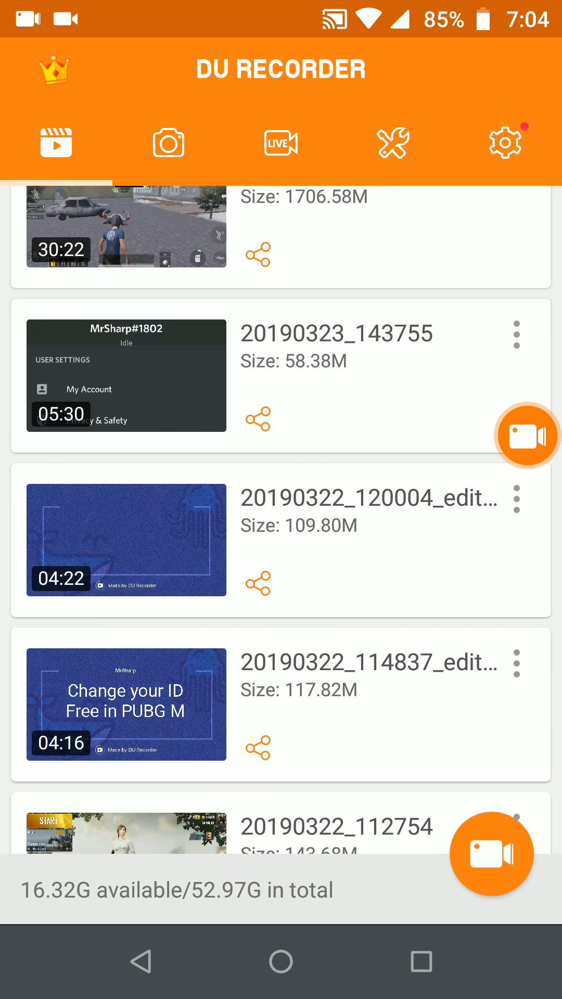
{"action": "left_click", "coordinate": [526, 436]}
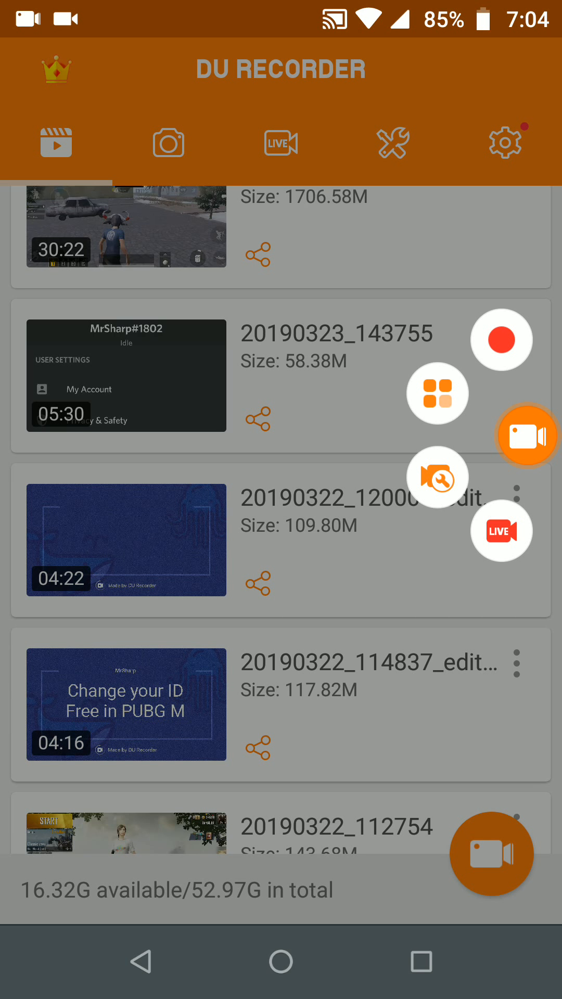
{"action": "left_click", "coordinate": [527, 436]}
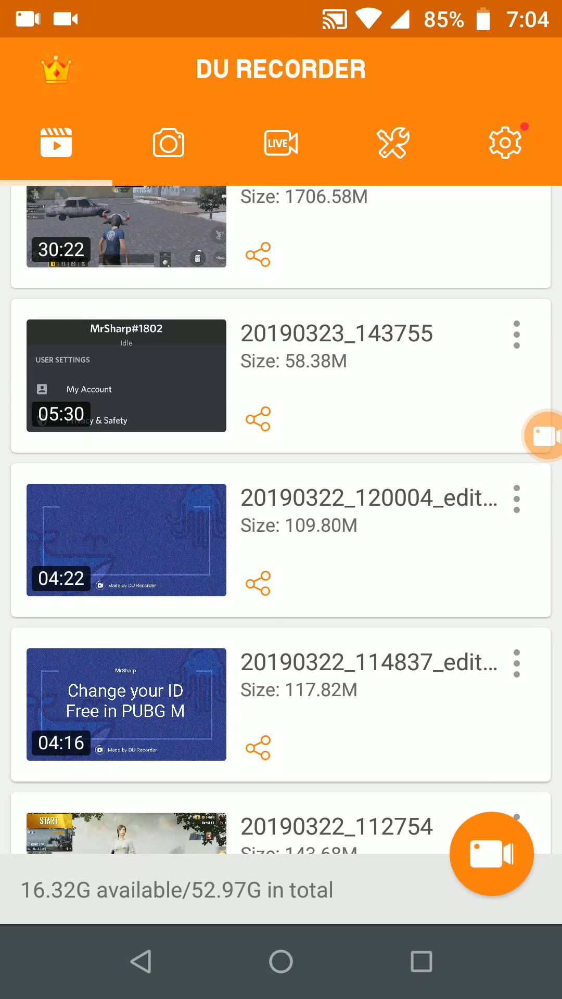
{"action": "left_click", "coordinate": [491, 854]}
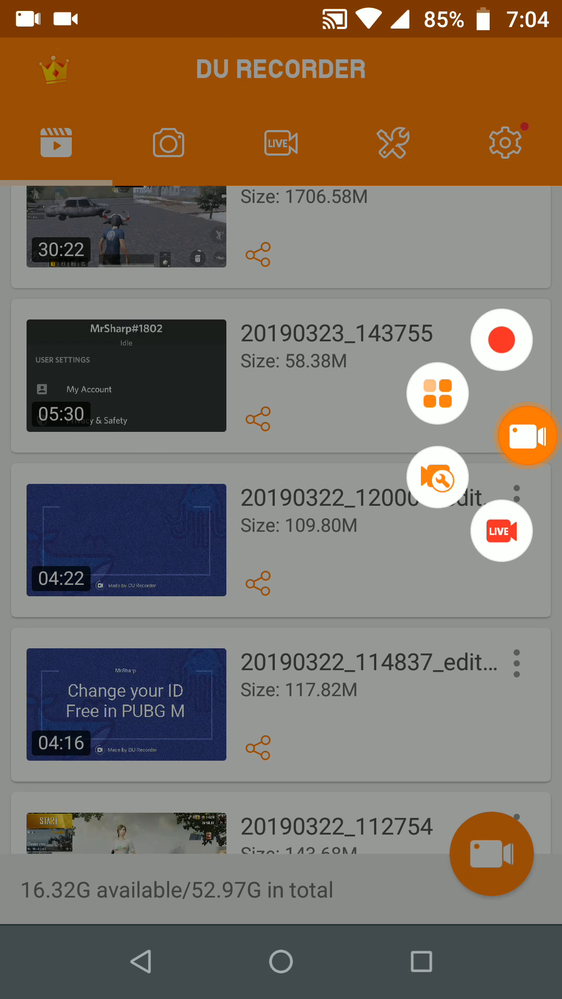
{"action": "left_click", "coordinate": [526, 437]}
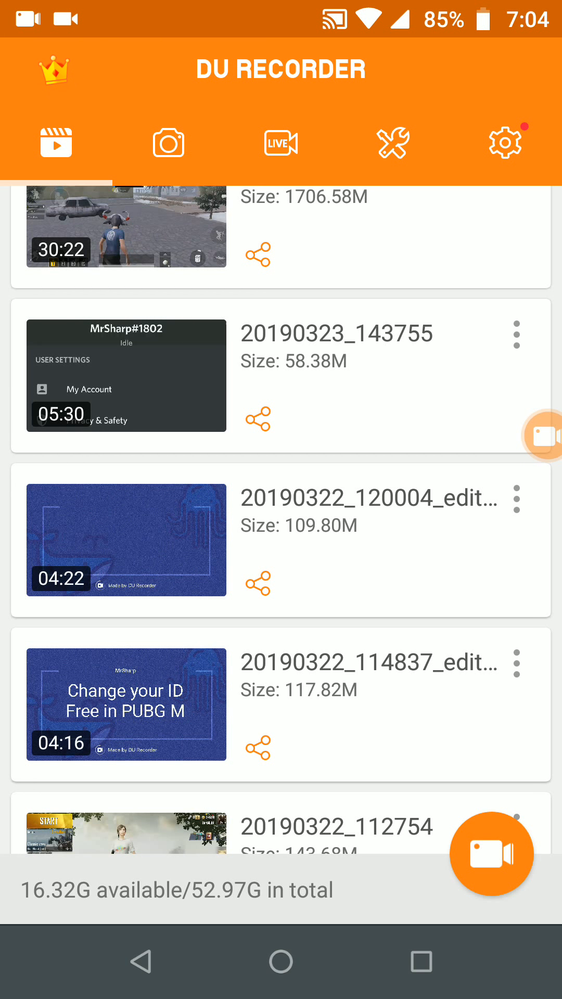
{"action": "left_click", "coordinate": [527, 437]}
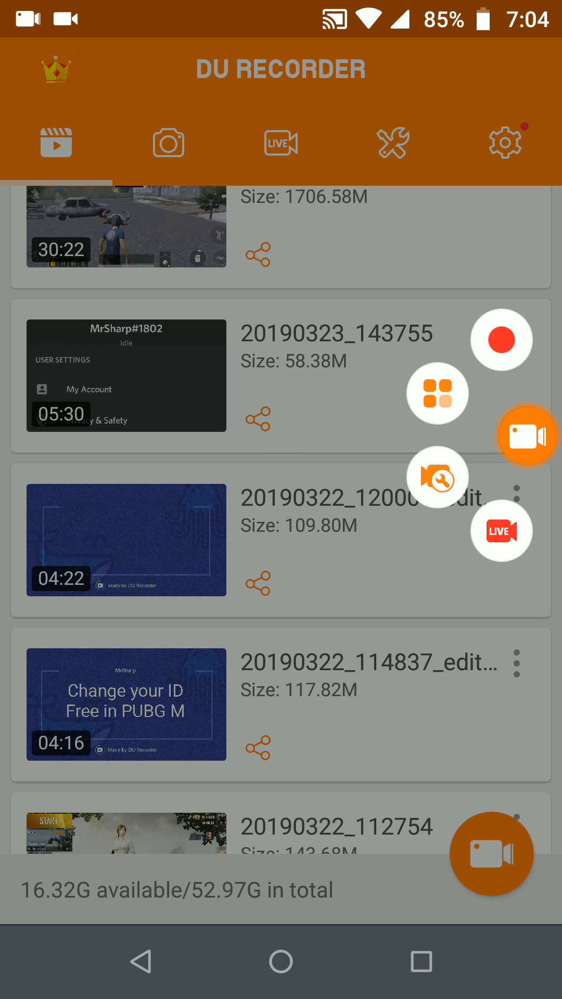
{"action": "left_click", "coordinate": [527, 436]}
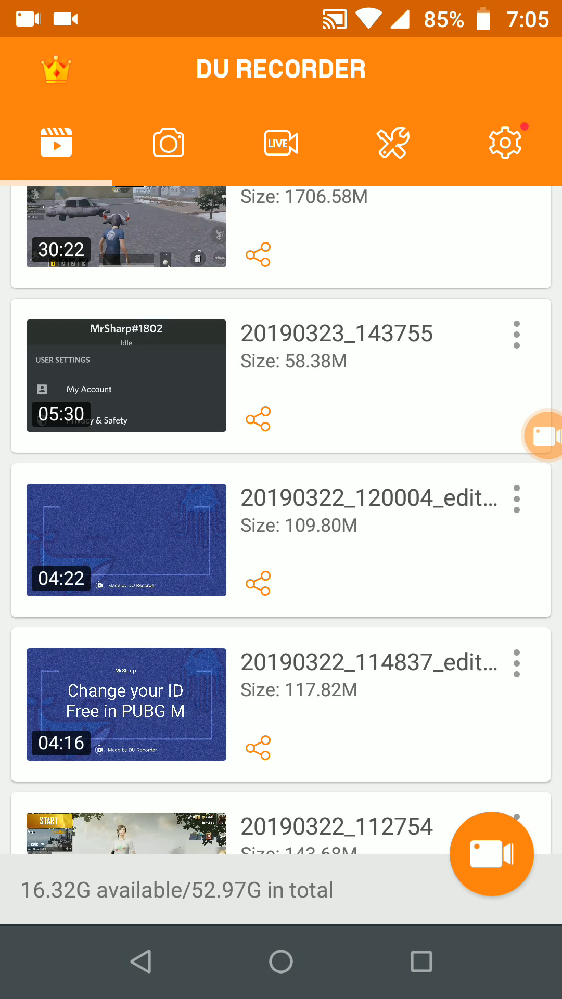
Step: Toggle the bubble once more, then show Tools with Edit video, Merge, GIF and Wifi transfer
{"action": "left_click", "coordinate": [525, 436]}
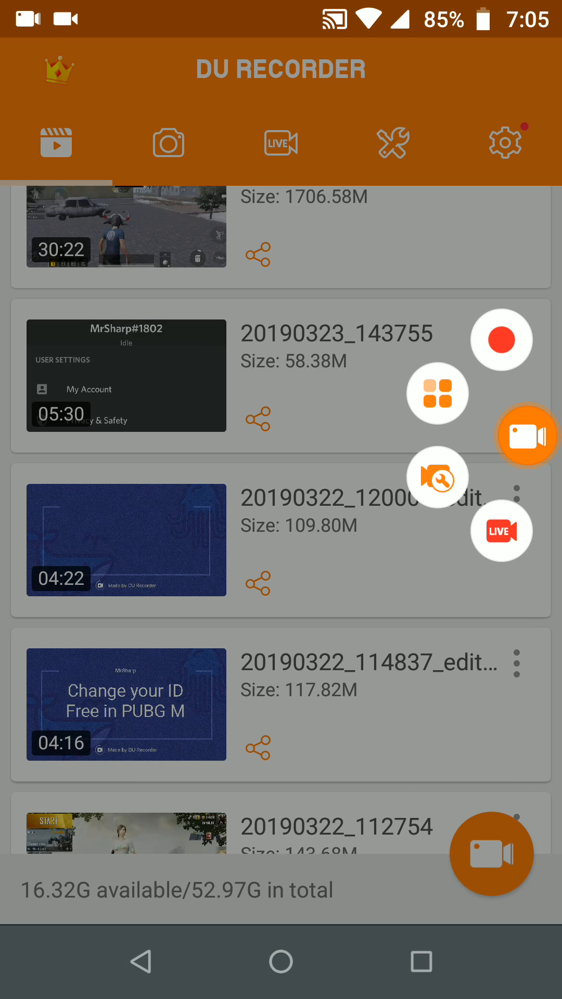
{"action": "left_click", "coordinate": [526, 436]}
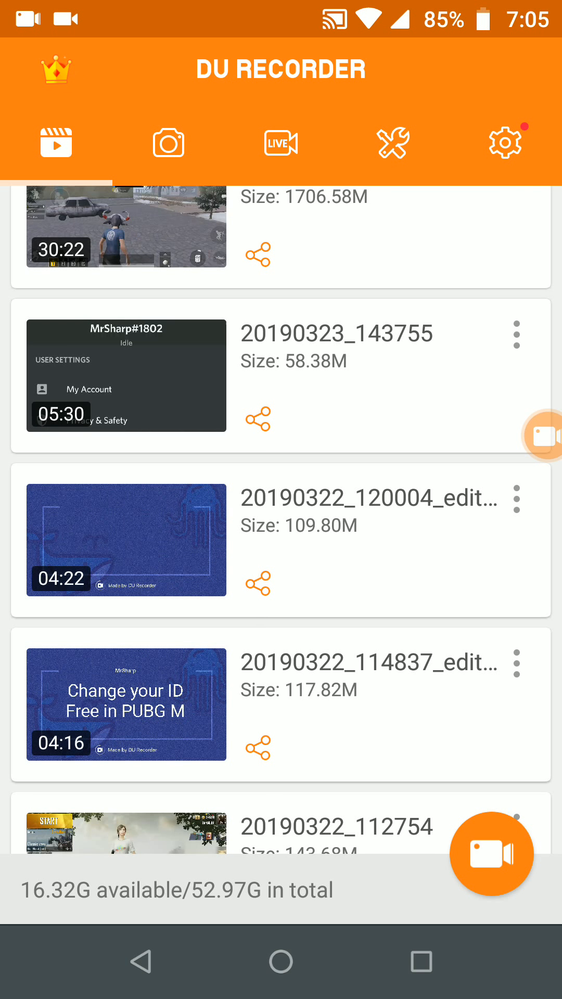
{"action": "left_click", "coordinate": [392, 142]}
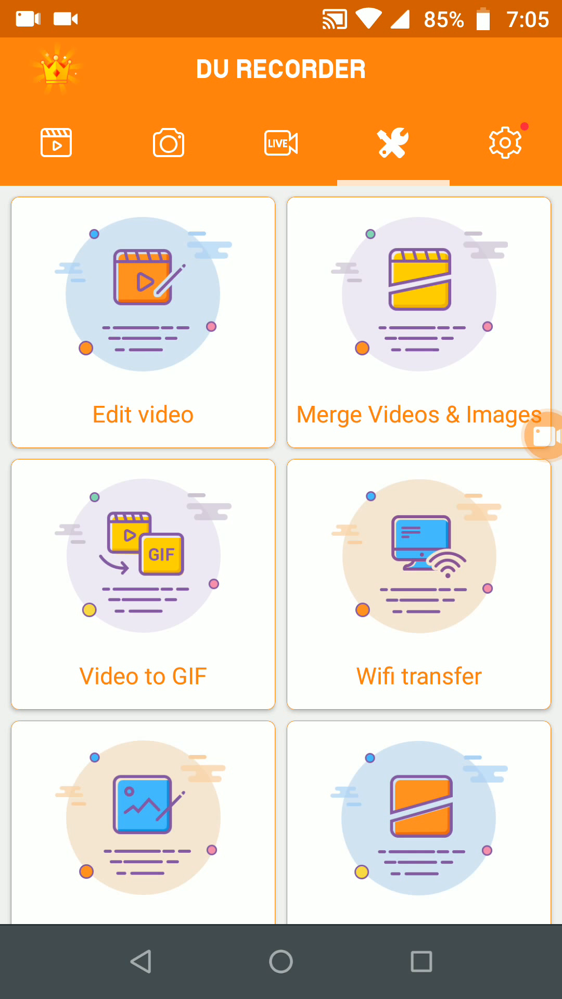
Step: Open Pop Videos from the crown area to see How To Use streaming tutorials
{"action": "left_click", "coordinate": [57, 141]}
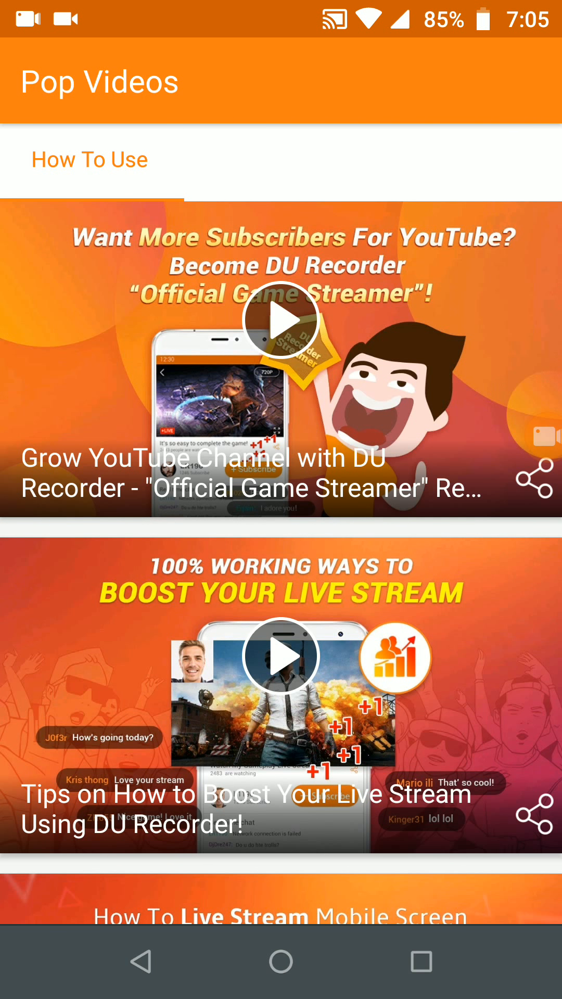
Step: Scroll through the How To Use tutorials and return to the 8 recorded videos
{"action": "scroll", "scroll_direction": "down", "scroll_amount": 3}
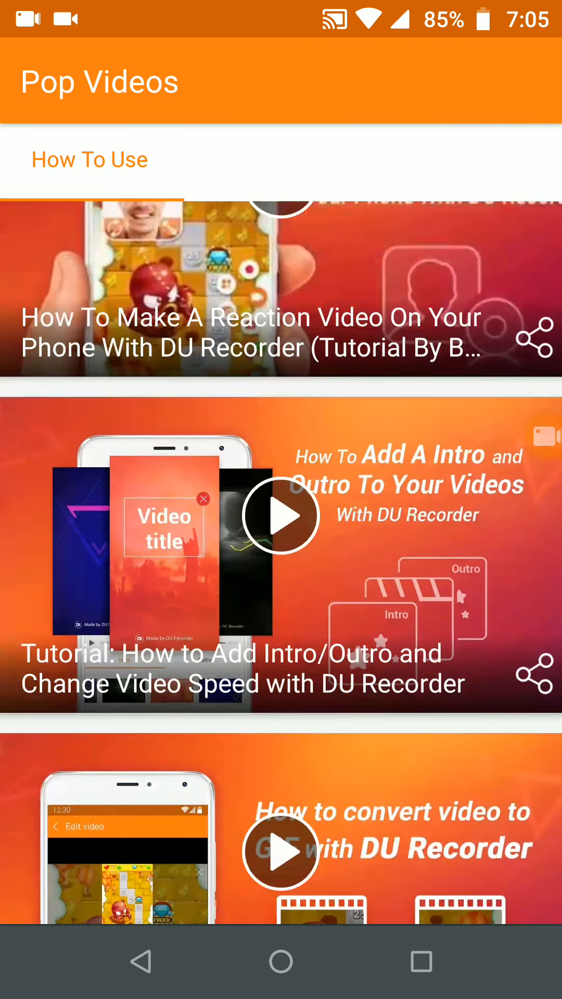
{"action": "scroll", "scroll_direction": "down", "scroll_amount": 3}
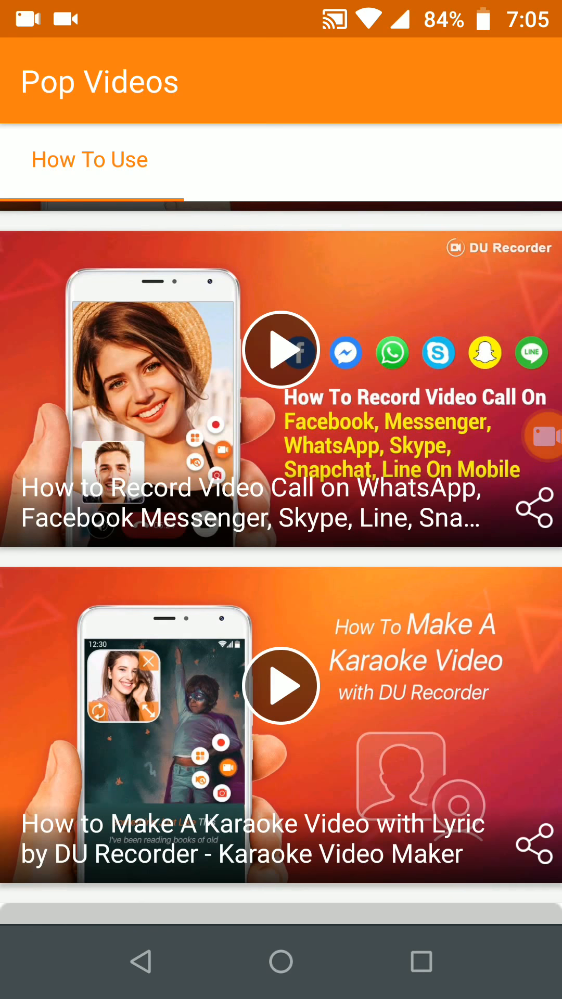
{"action": "scroll", "scroll_direction": "down", "scroll_amount": 3}
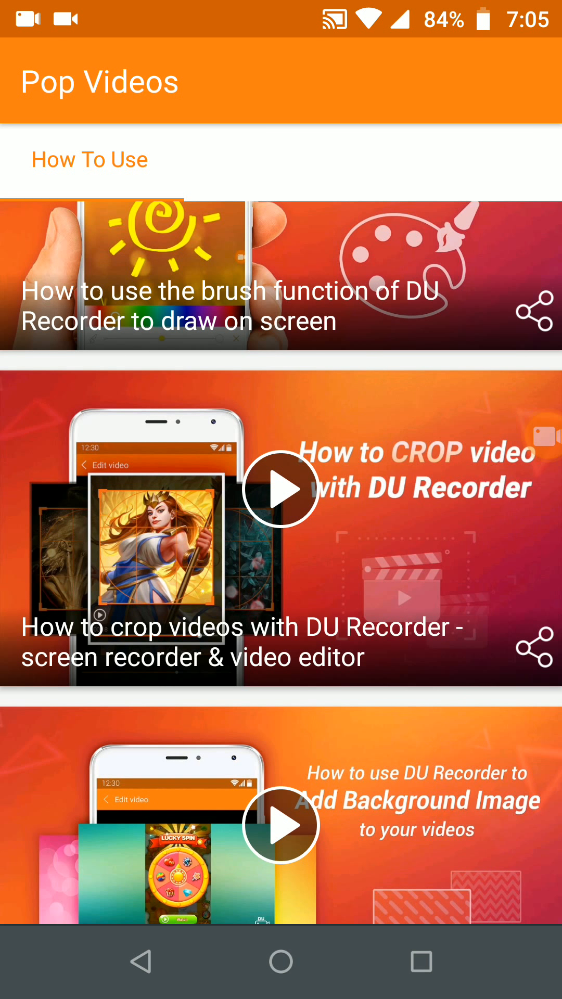
{"action": "scroll", "scroll_direction": "down", "scroll_amount": 3}
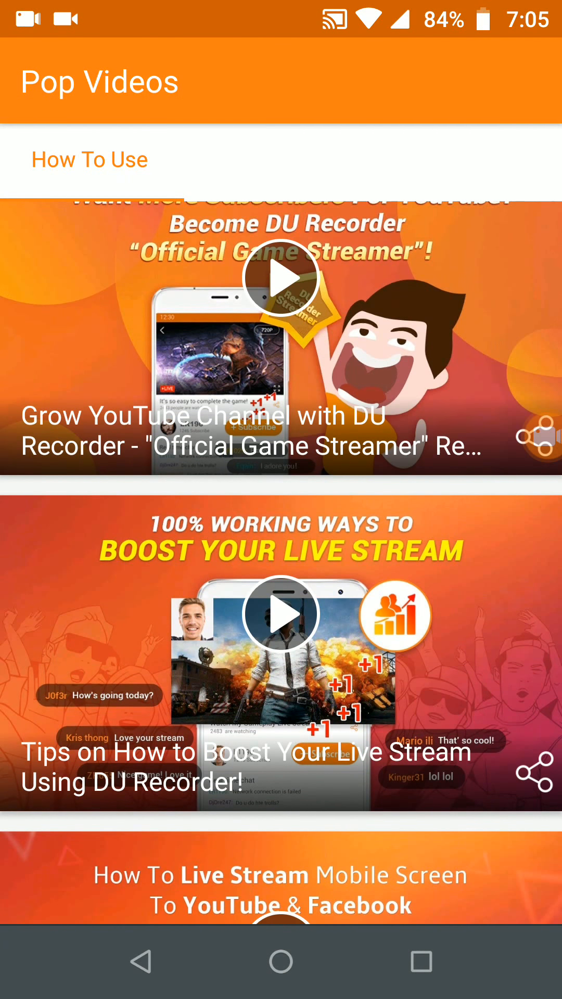
{"action": "scroll", "scroll_direction": "down", "scroll_amount": 3}
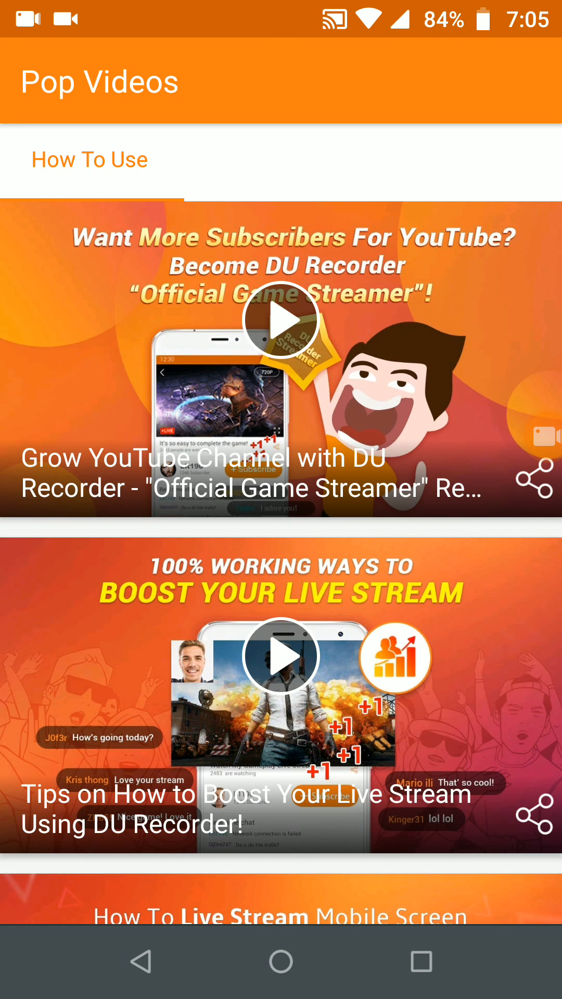
{"action": "scroll", "scroll_direction": "down", "scroll_amount": 3}
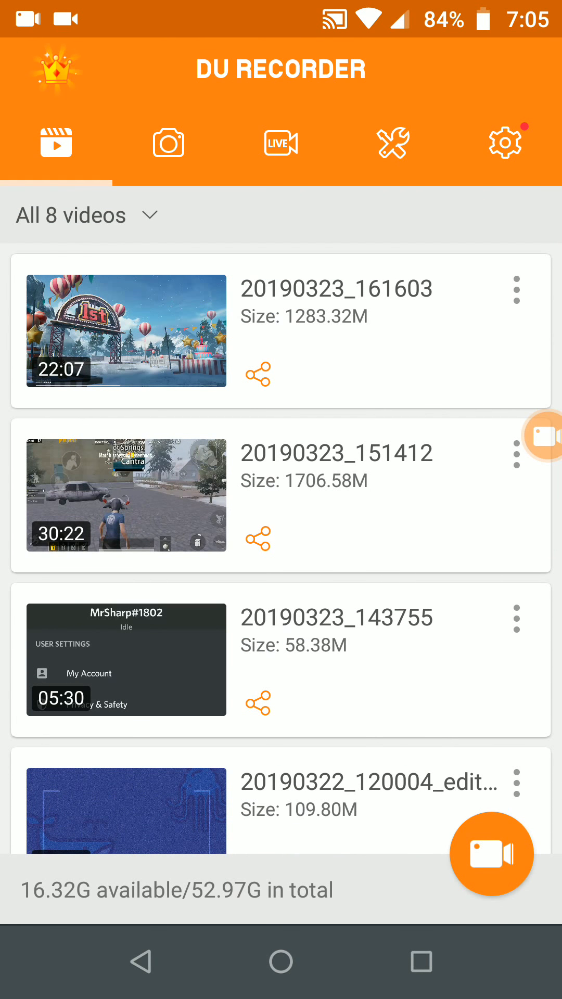
Step: Pass through the Tools page to Settings, where the Recording toolbox popup appears
{"action": "left_click", "coordinate": [393, 142]}
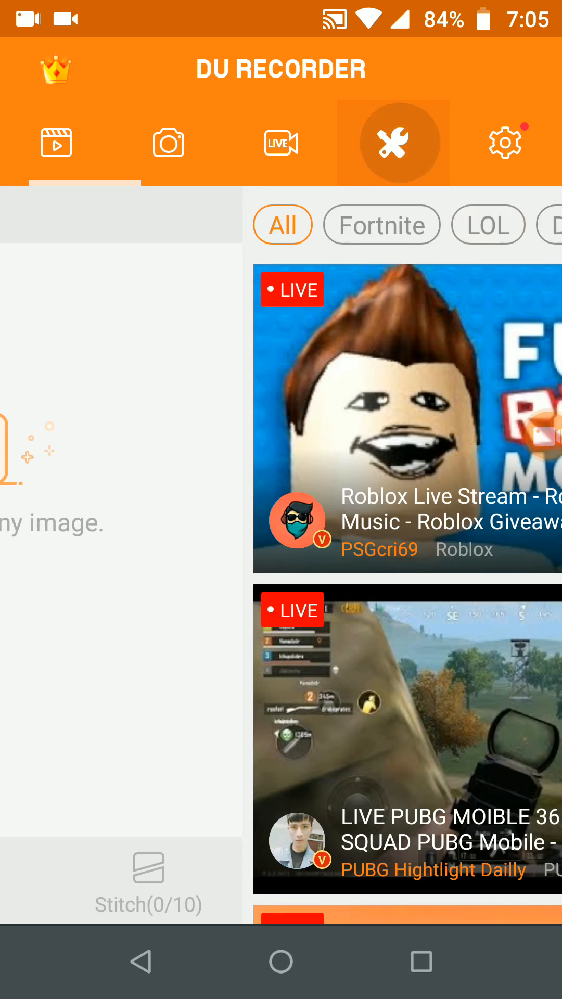
{"action": "left_click", "coordinate": [392, 142]}
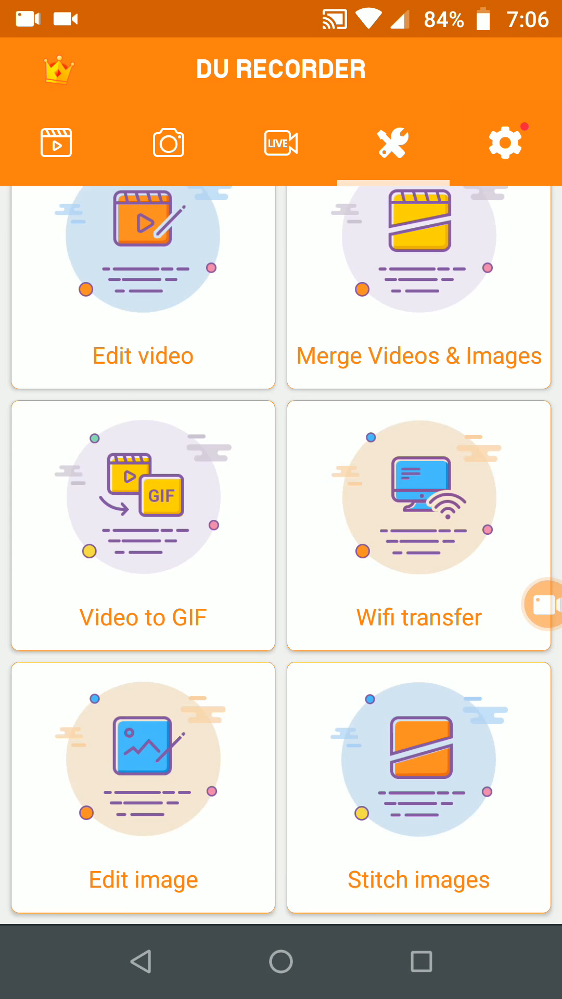
{"action": "left_click", "coordinate": [505, 142]}
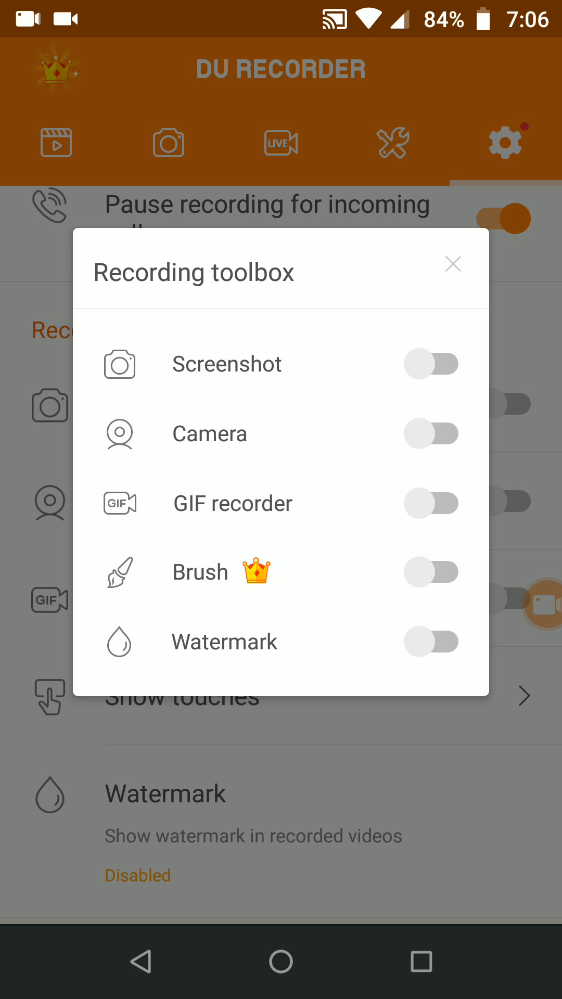
Step: Close the Recording toolbox popup and look over the Recording tools settings
{"action": "left_click", "coordinate": [452, 264]}
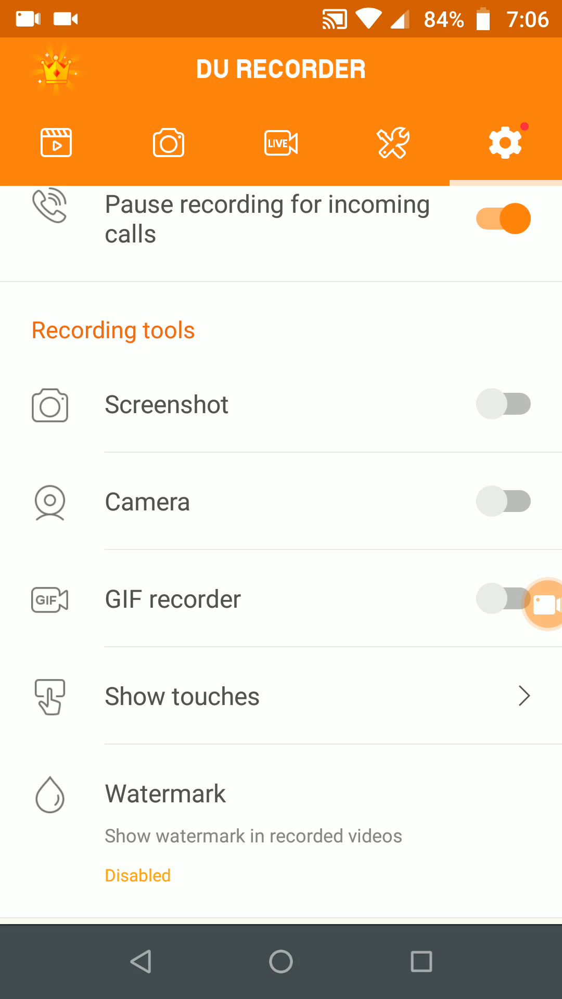
{"action": "scroll", "scroll_direction": "down", "scroll_amount": 3}
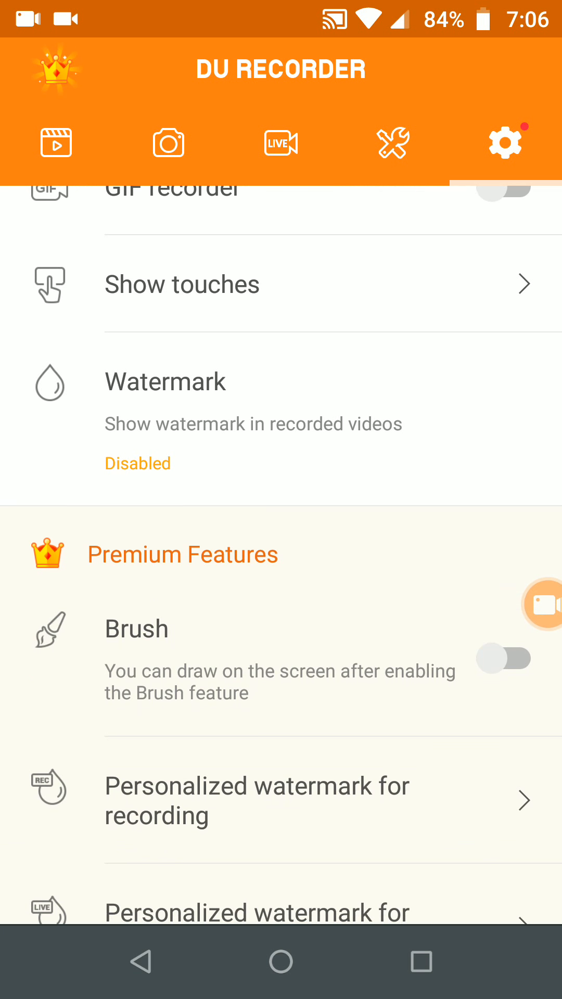
{"action": "left_click", "coordinate": [165, 381]}
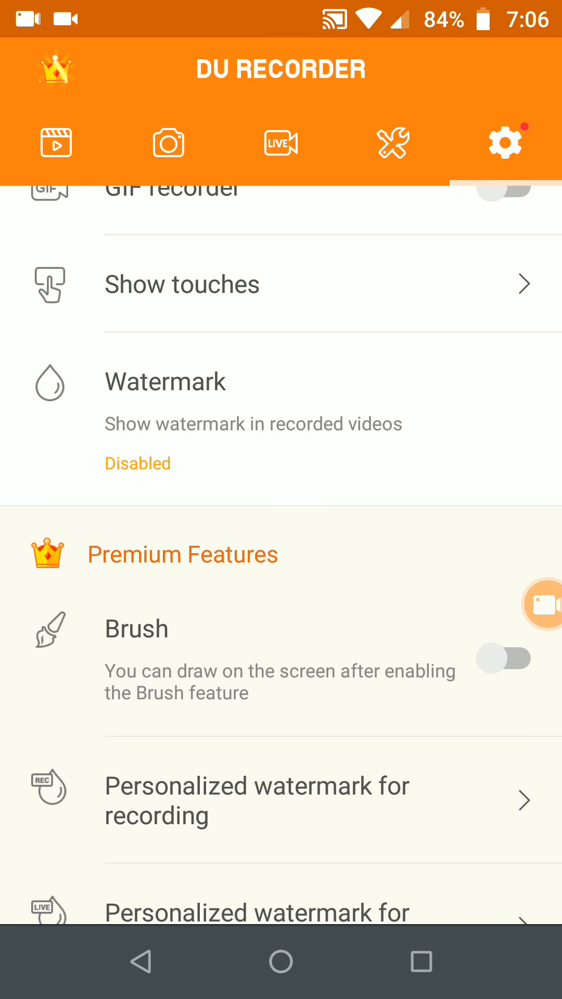
Step: Scroll past Premium Features to the Theme gallery with Official orange, Lava, Mechanical and Metal
{"action": "scroll", "scroll_direction": "down", "scroll_amount": 3}
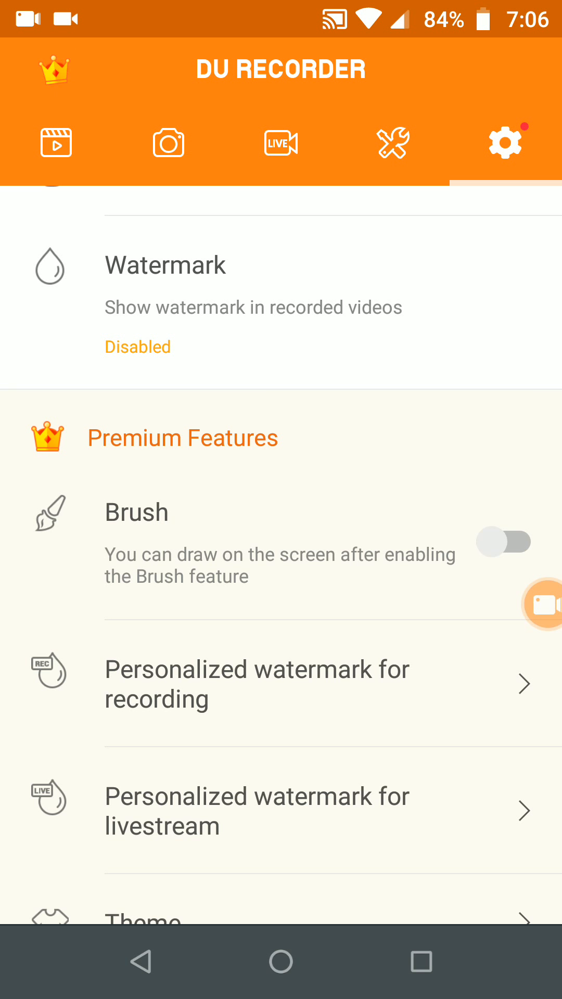
{"action": "scroll", "scroll_direction": "down", "scroll_amount": 3}
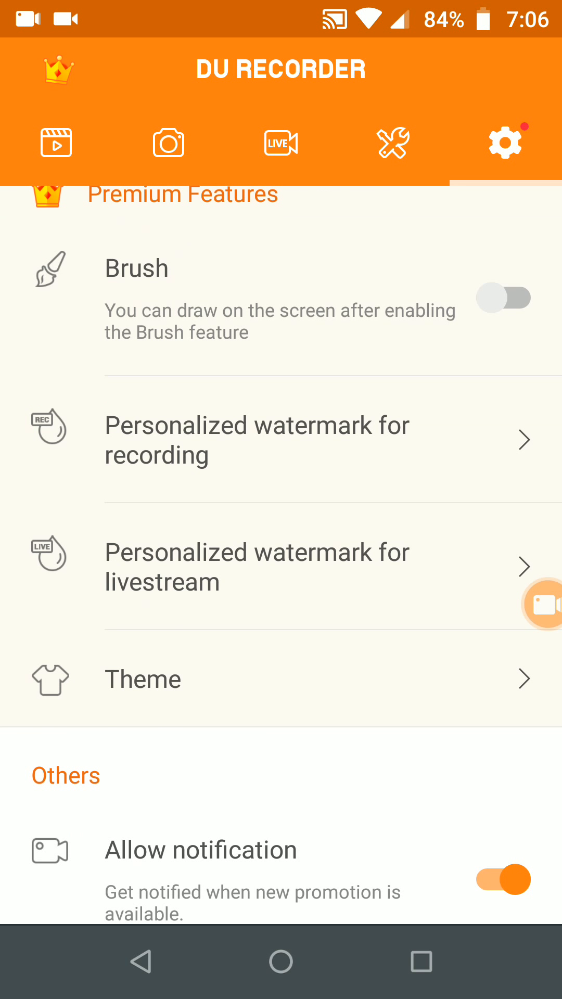
{"action": "left_click", "coordinate": [142, 678]}
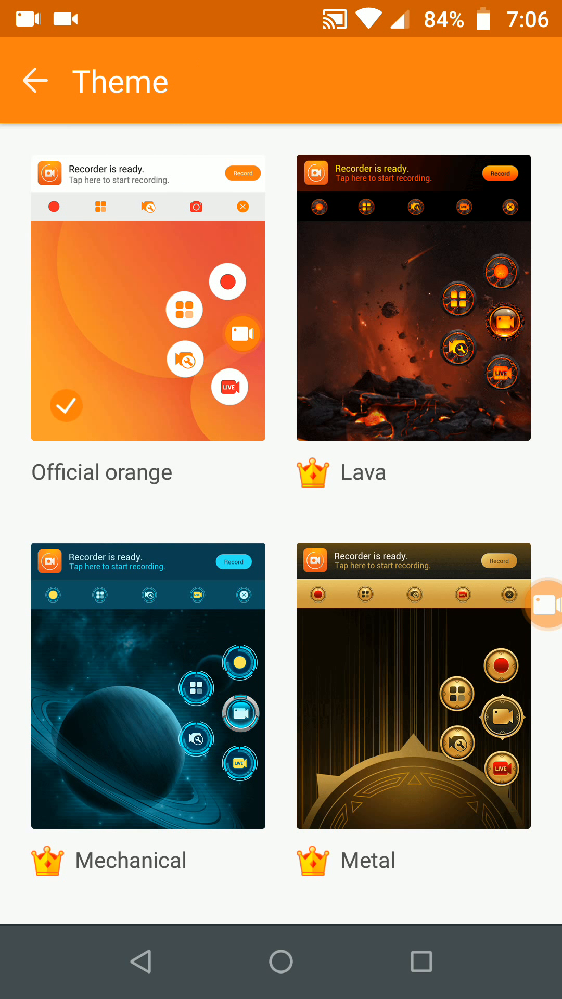
Step: Browse the themes, add the DU Rec Editor home-screen shortcut and dismiss its prompt
{"action": "scroll", "scroll_direction": "down", "scroll_amount": 3}
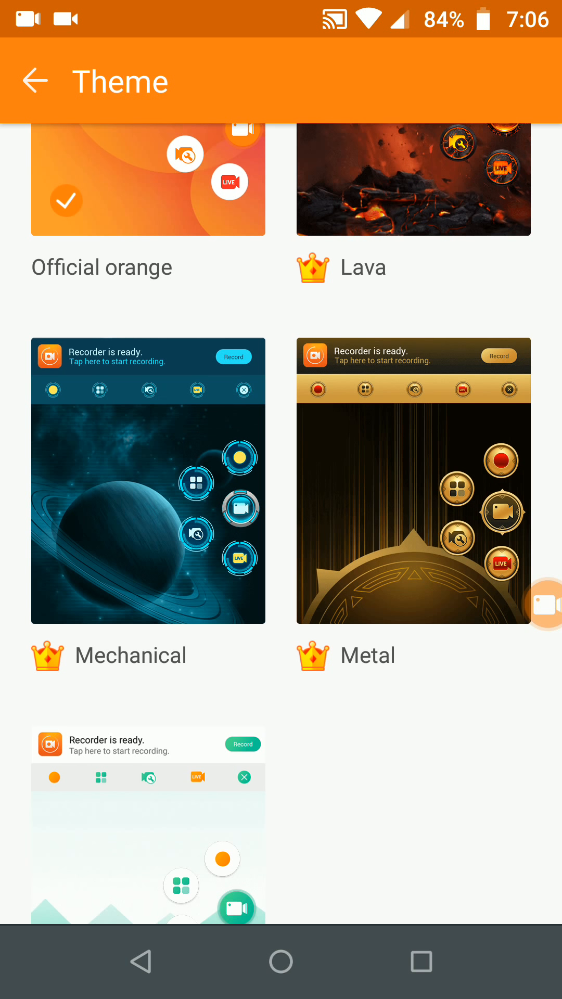
{"action": "scroll", "scroll_direction": "down", "scroll_amount": 3}
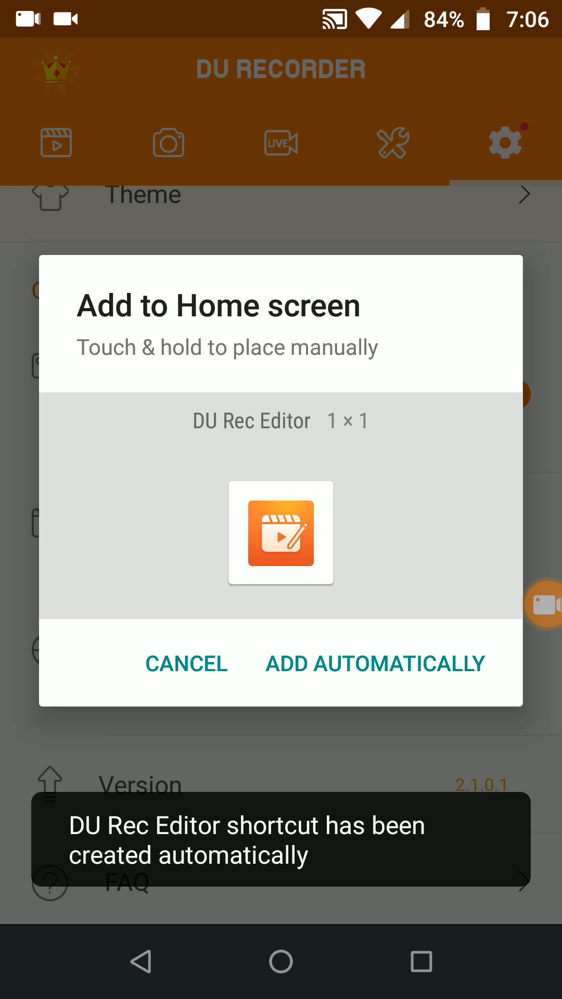
{"action": "left_click", "coordinate": [375, 664]}
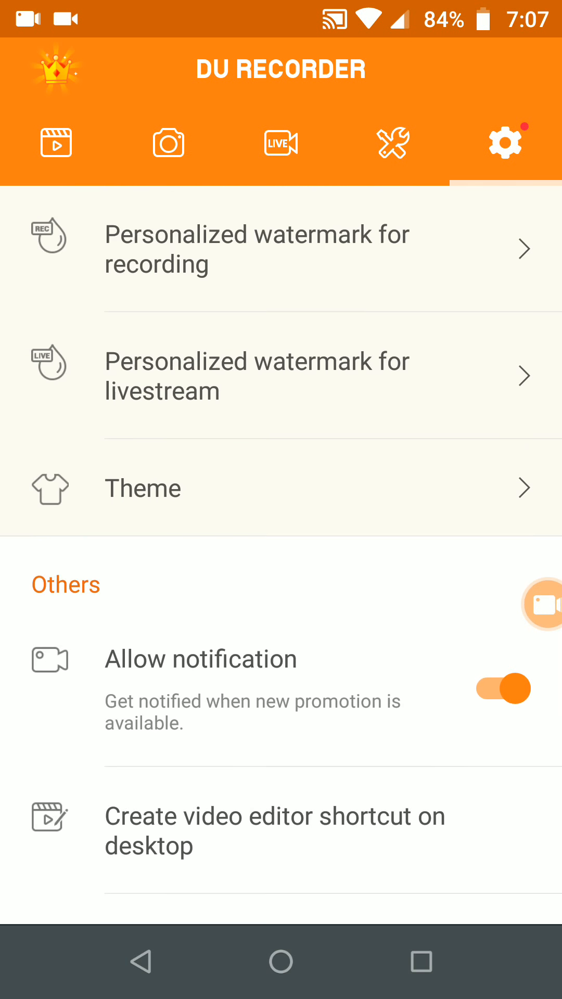
{"action": "left_click", "coordinate": [280, 142]}
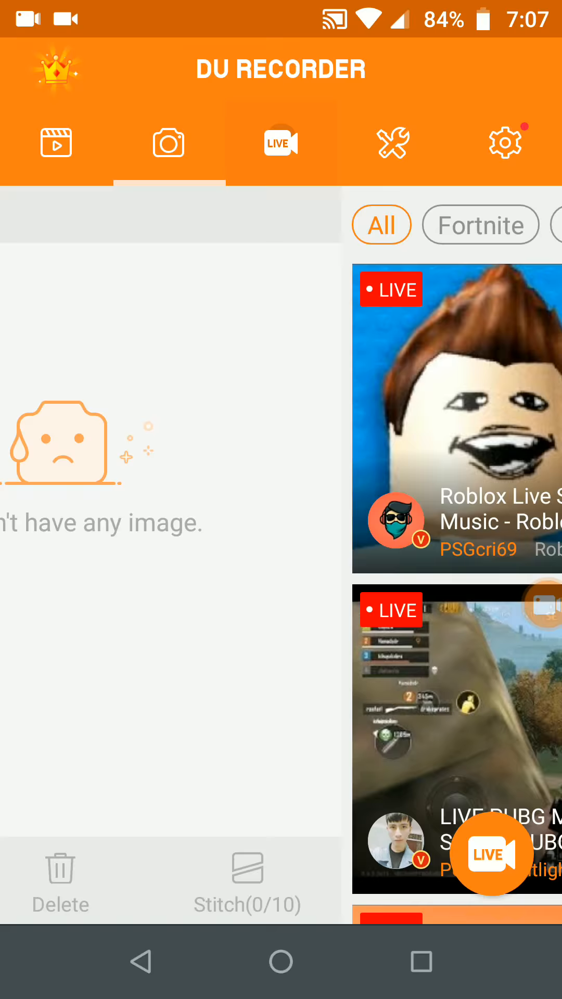
Step: Browse LIVE streams filtered by PUBG and Roblox, then view Settings with 1080p resolution
{"action": "left_click", "coordinate": [280, 142]}
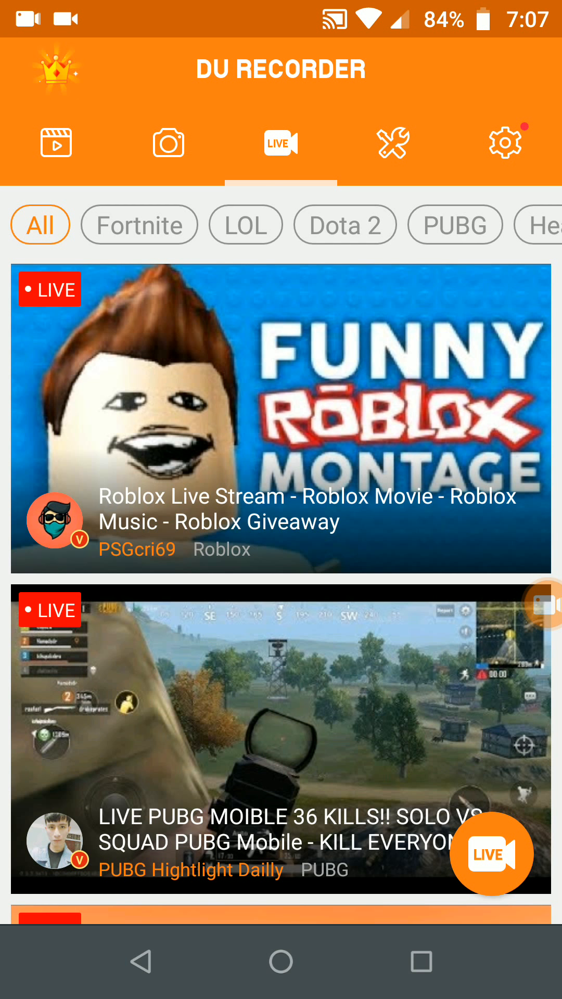
{"action": "left_click", "coordinate": [392, 142]}
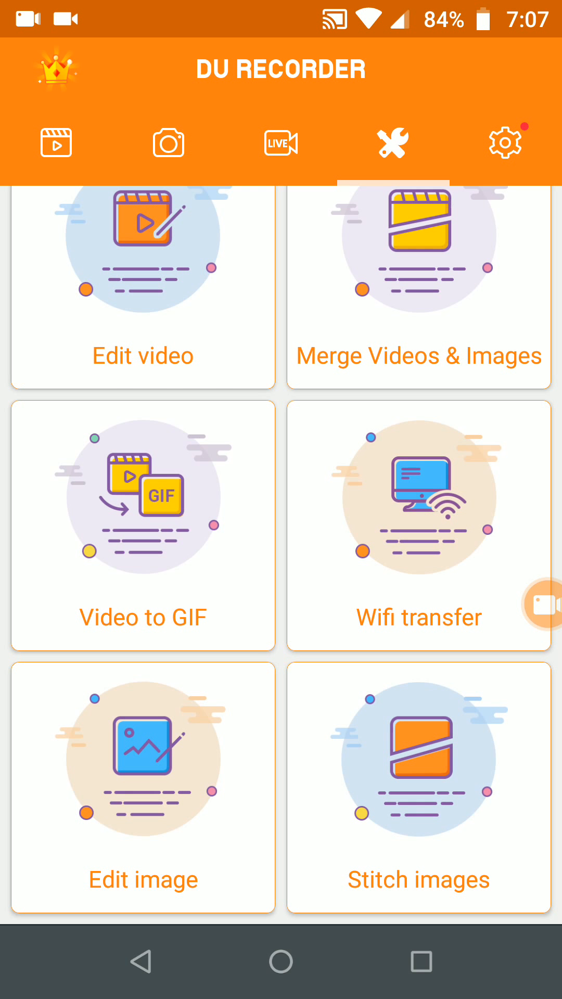
{"action": "left_click", "coordinate": [280, 142]}
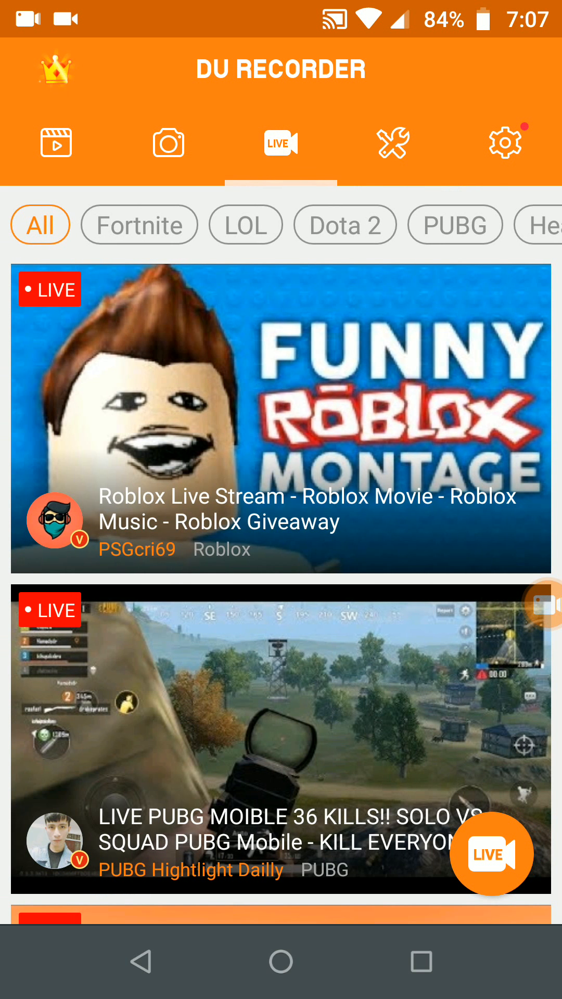
{"action": "left_click", "coordinate": [139, 224]}
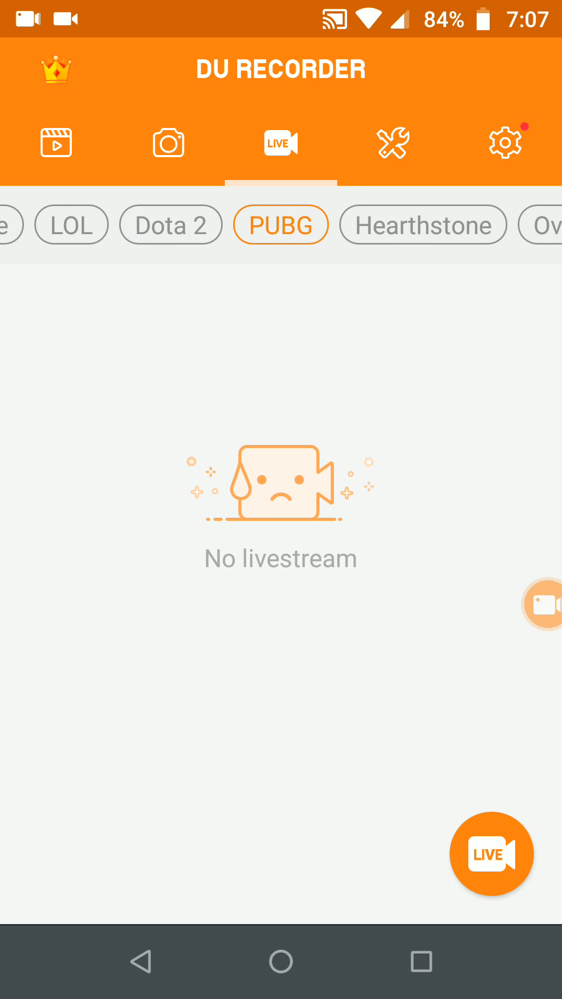
{"action": "scroll", "scroll_direction": "left", "scroll_amount": 3}
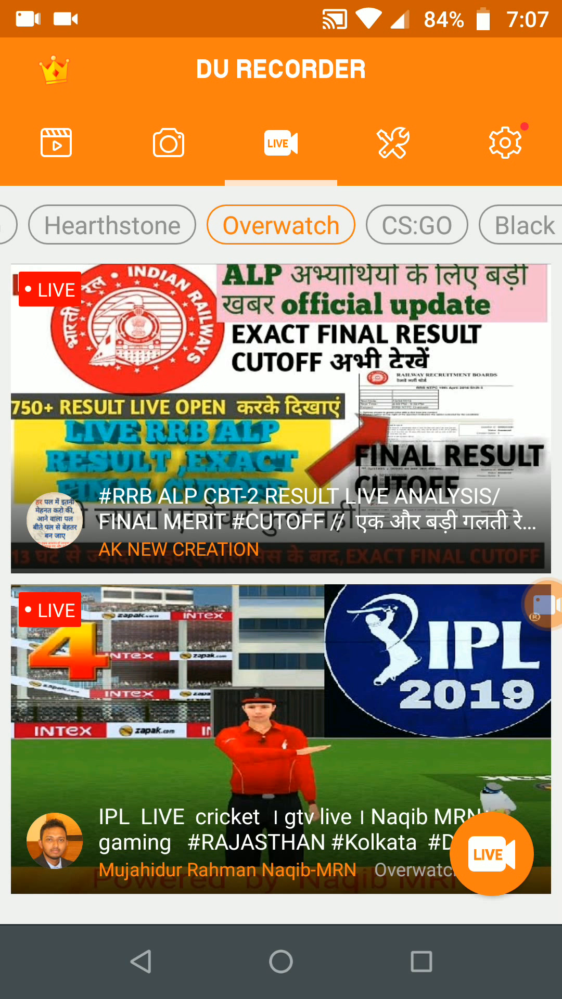
{"action": "left_click", "coordinate": [281, 224]}
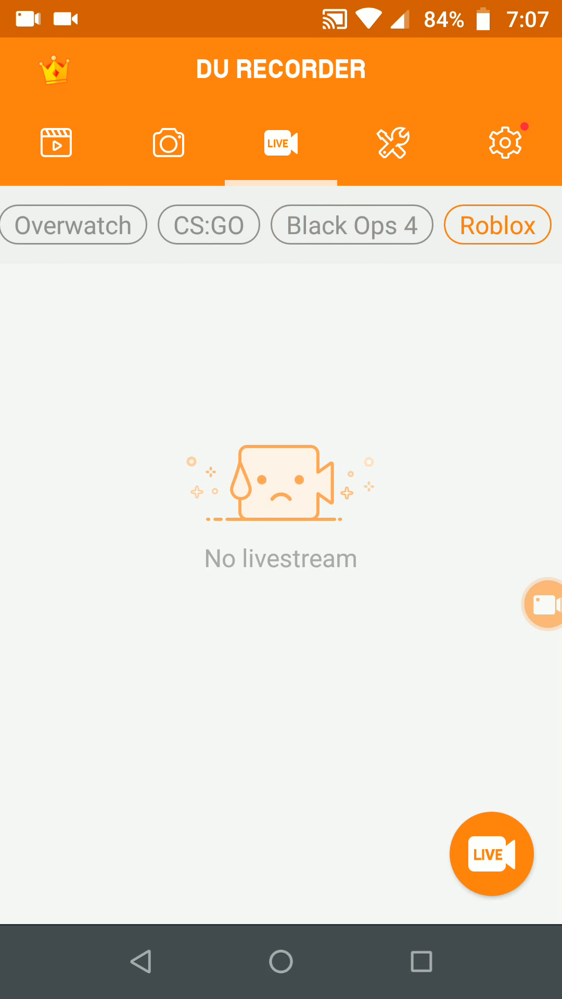
{"action": "left_click", "coordinate": [505, 142]}
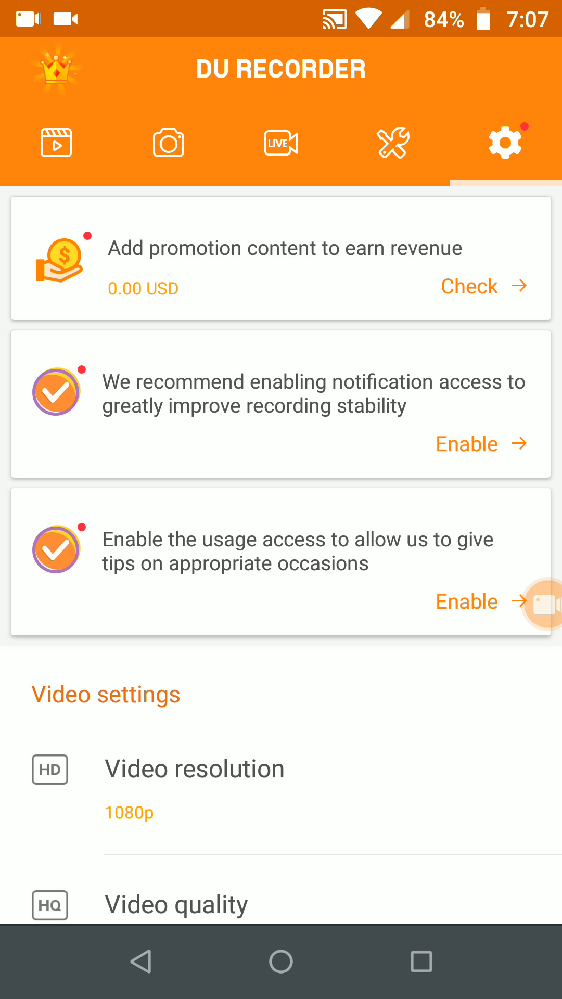
Step: Expand and collapse the floating bubble, then bring up its Recording toolbox options
{"action": "left_click", "coordinate": [527, 605]}
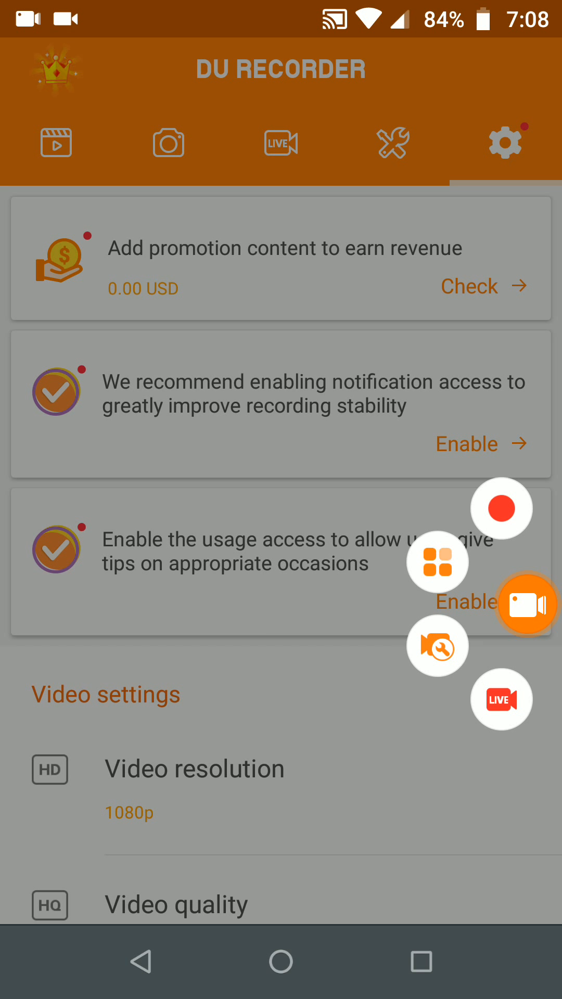
{"action": "left_click", "coordinate": [527, 604]}
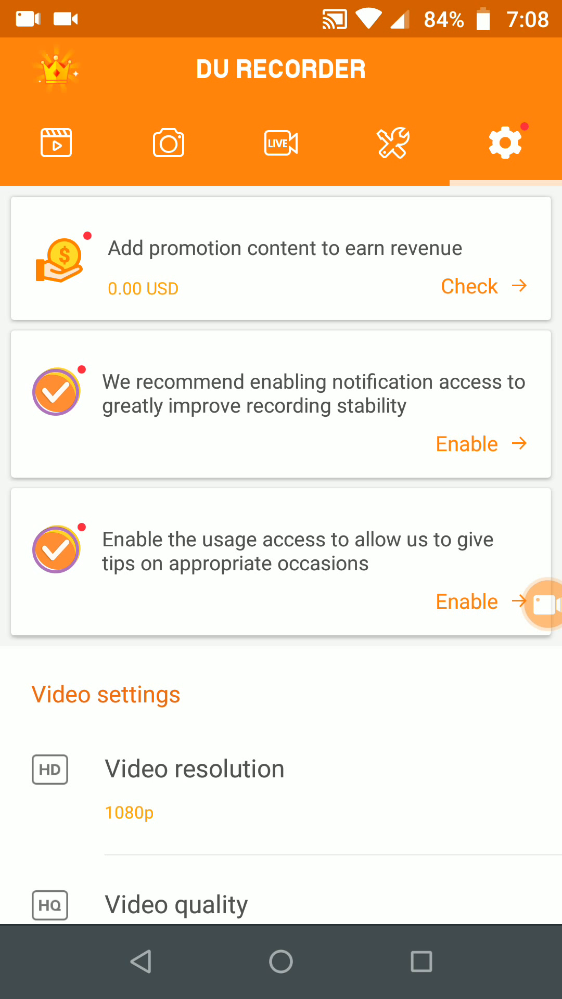
{"action": "left_click", "coordinate": [528, 604]}
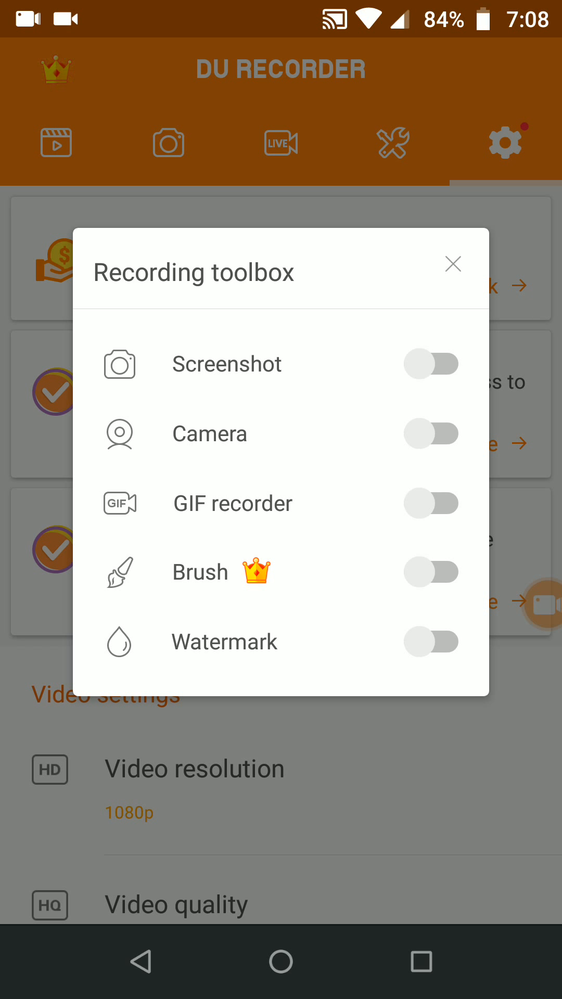
Step: Dismiss the Recording toolbox, scroll settings, and reach the 8 saved recordings via the bubble
{"action": "left_click", "coordinate": [453, 264]}
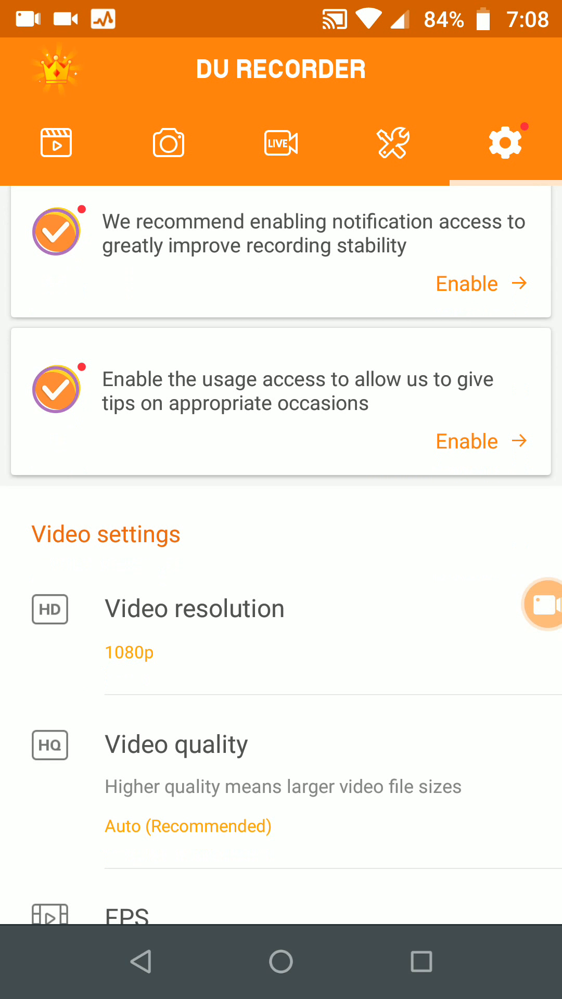
{"action": "scroll", "scroll_direction": "down", "scroll_amount": 3}
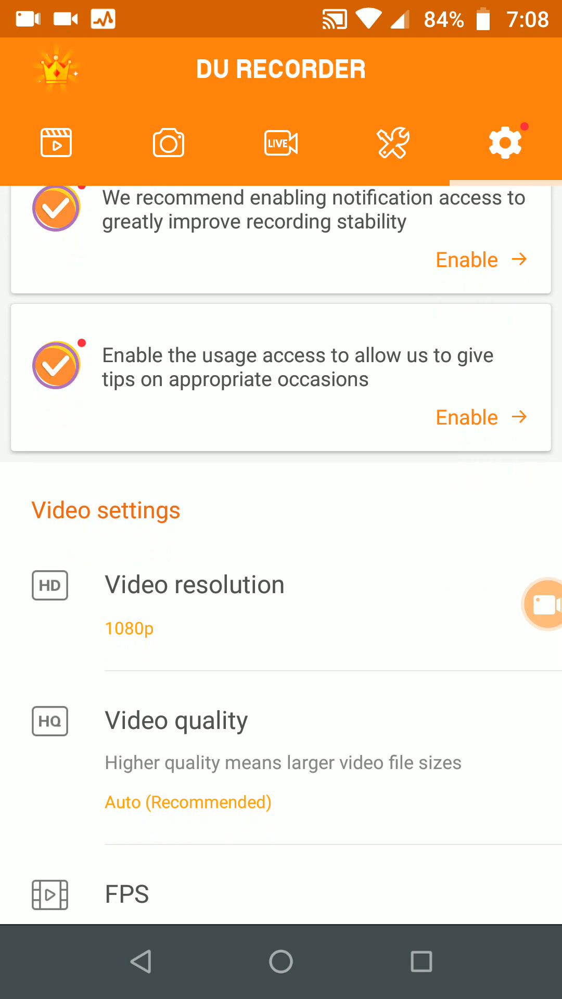
{"action": "scroll", "scroll_direction": "down", "scroll_amount": 3}
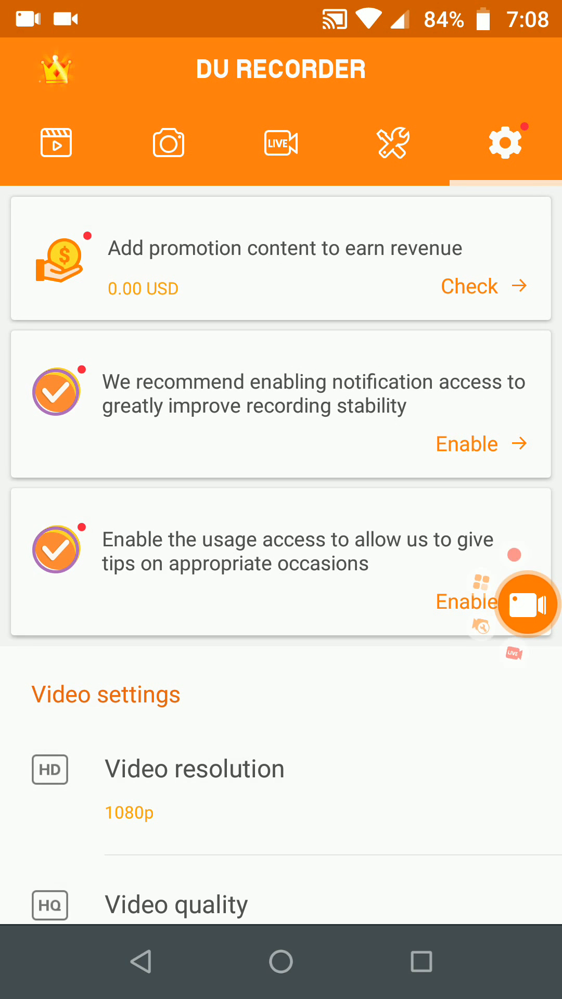
{"action": "left_click", "coordinate": [524, 604]}
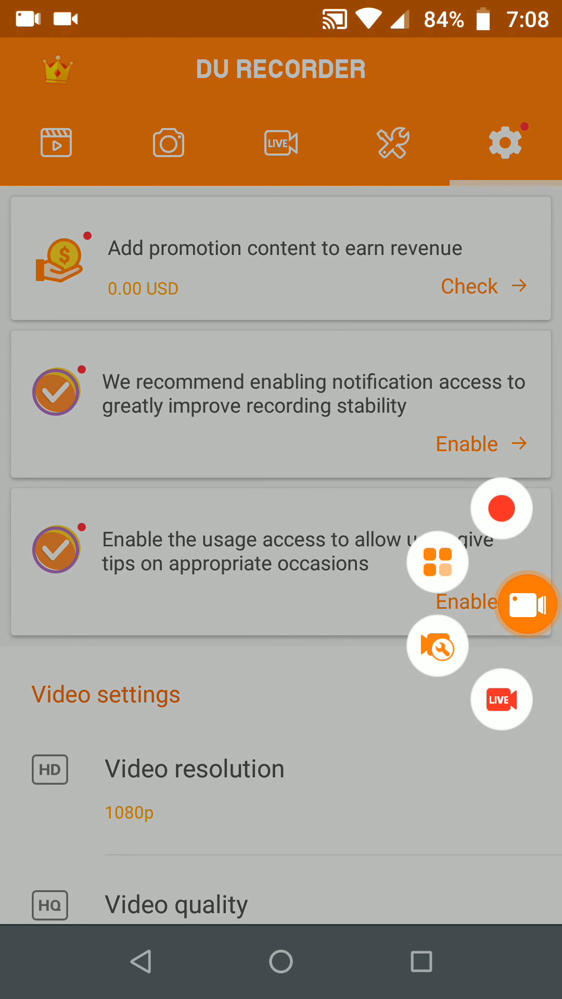
{"action": "left_click", "coordinate": [56, 142]}
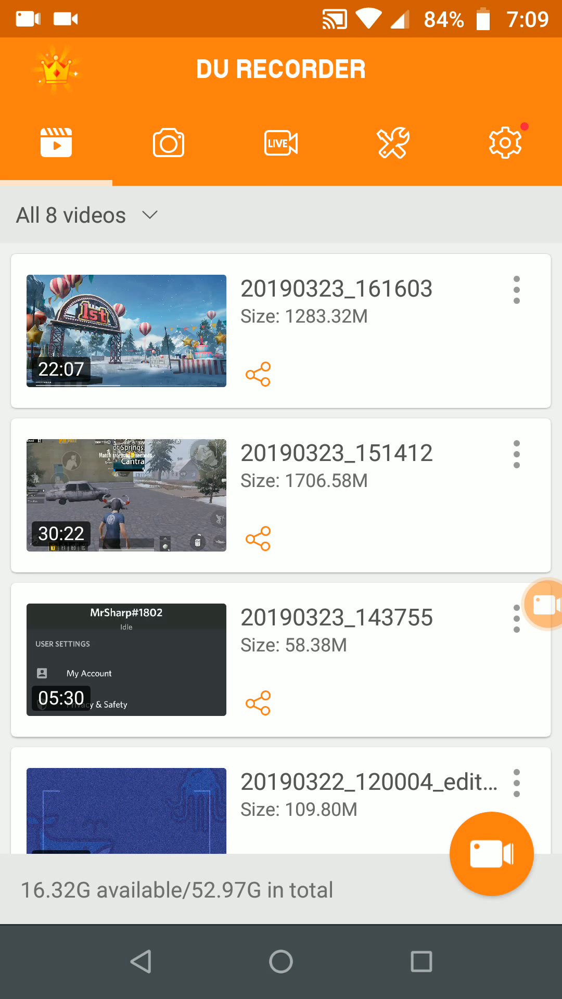
{"action": "scroll", "scroll_direction": "down", "scroll_amount": 3}
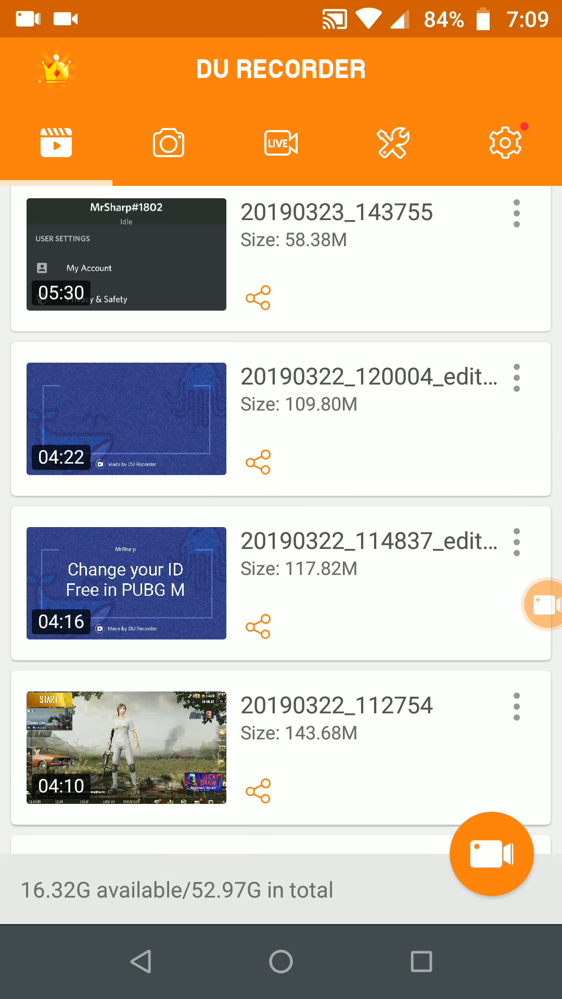
{"action": "scroll", "scroll_direction": "down", "scroll_amount": 3}
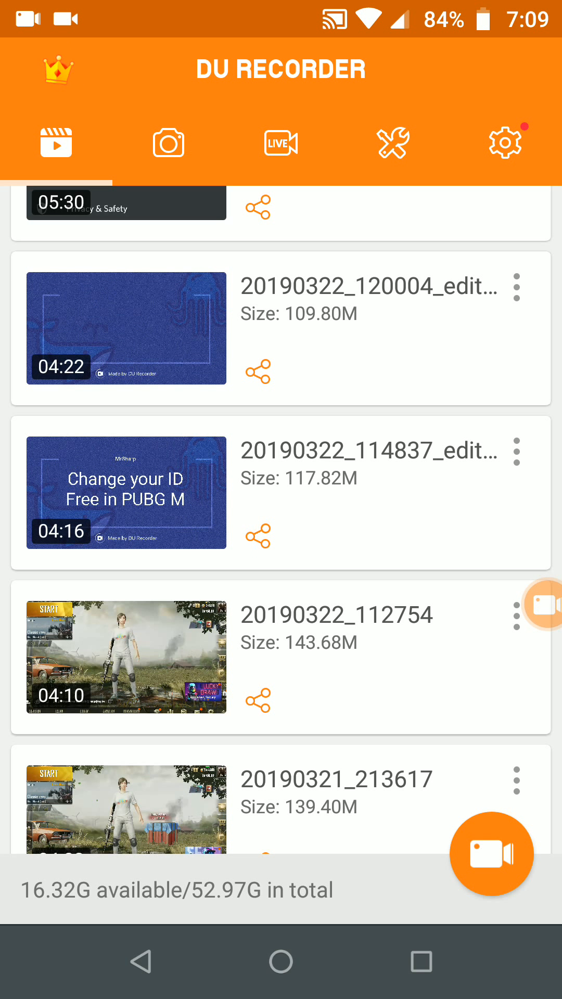
{"action": "scroll", "scroll_direction": "down", "scroll_amount": 3}
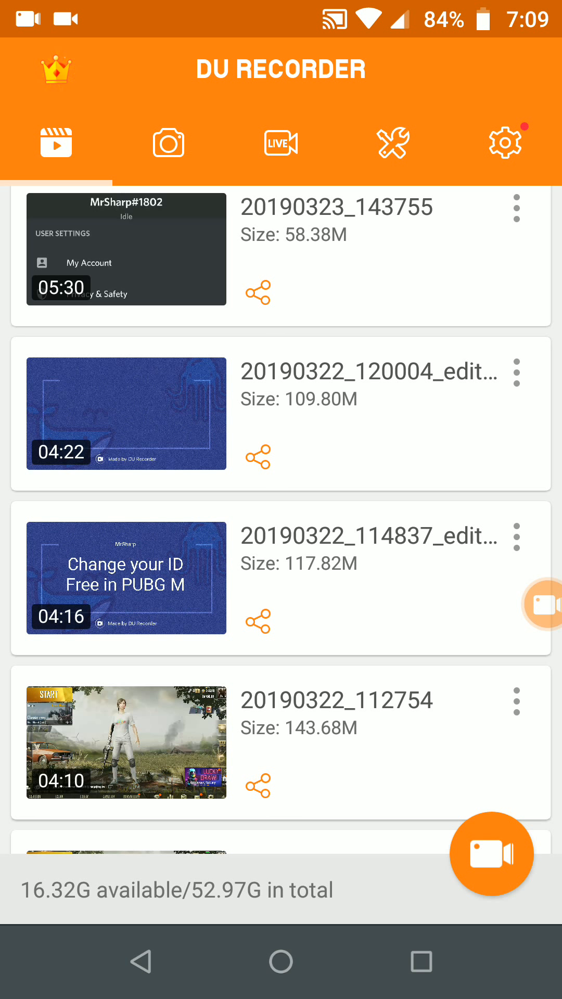
{"action": "scroll", "scroll_direction": "down", "scroll_amount": 3}
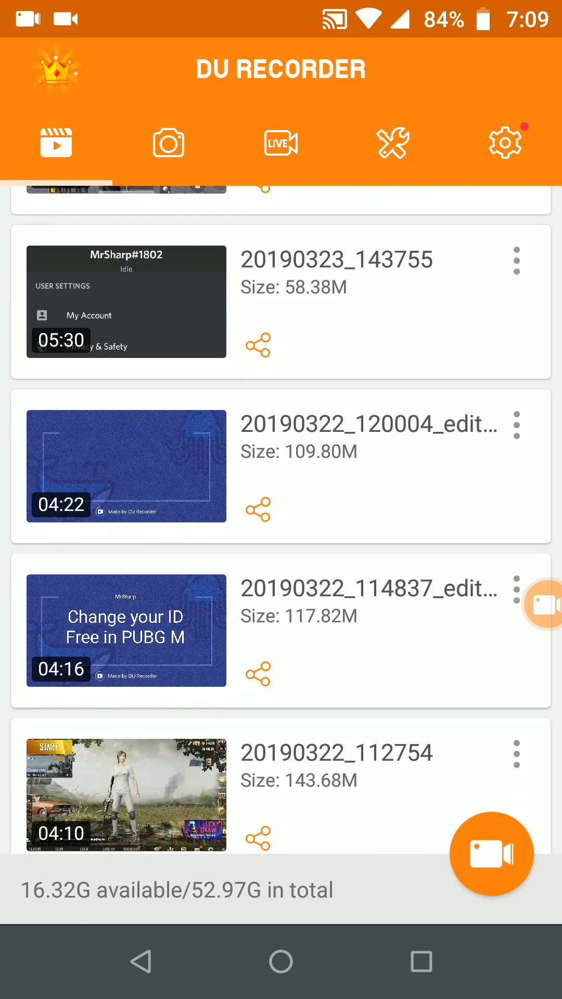
{"action": "scroll", "scroll_direction": "down", "scroll_amount": 3}
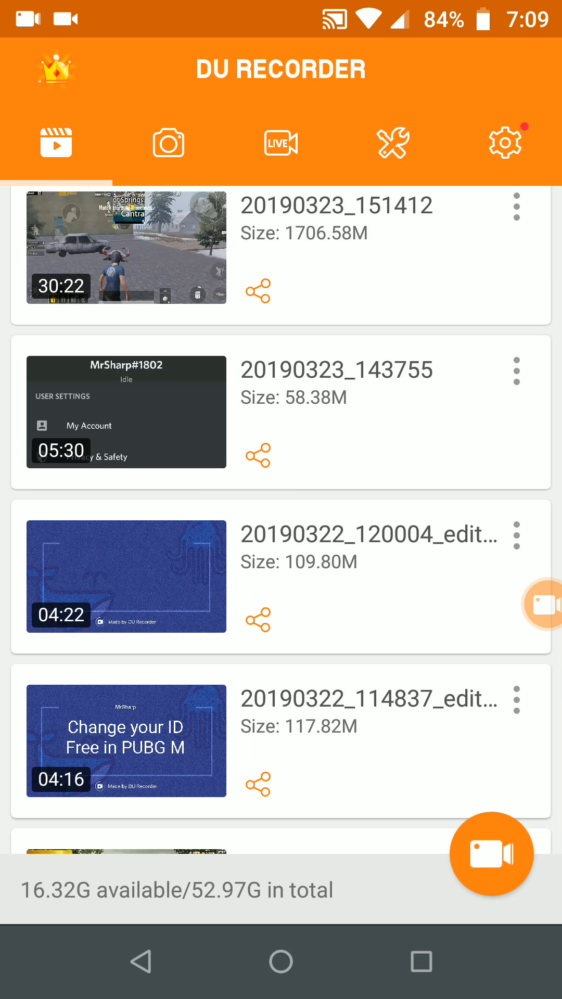
{"action": "scroll", "scroll_direction": "down", "scroll_amount": 3}
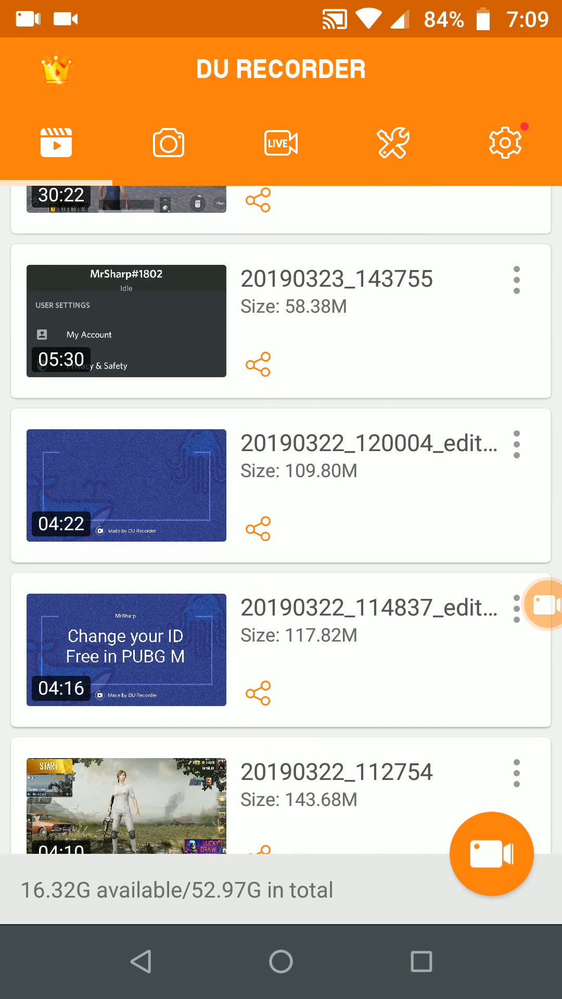